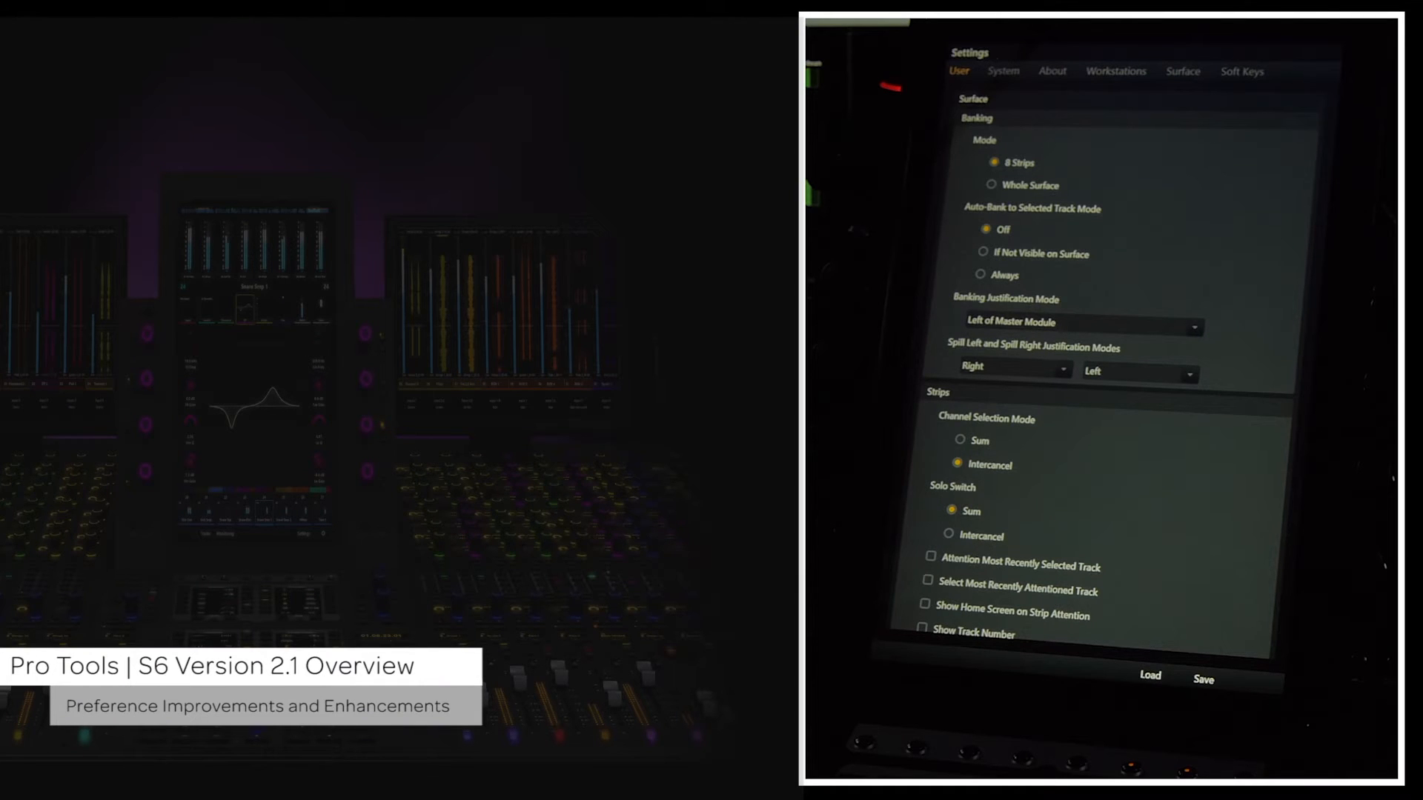
Browse down the user preference settings on the Settings page
{"action": "left_click", "coordinate": [994, 71]}
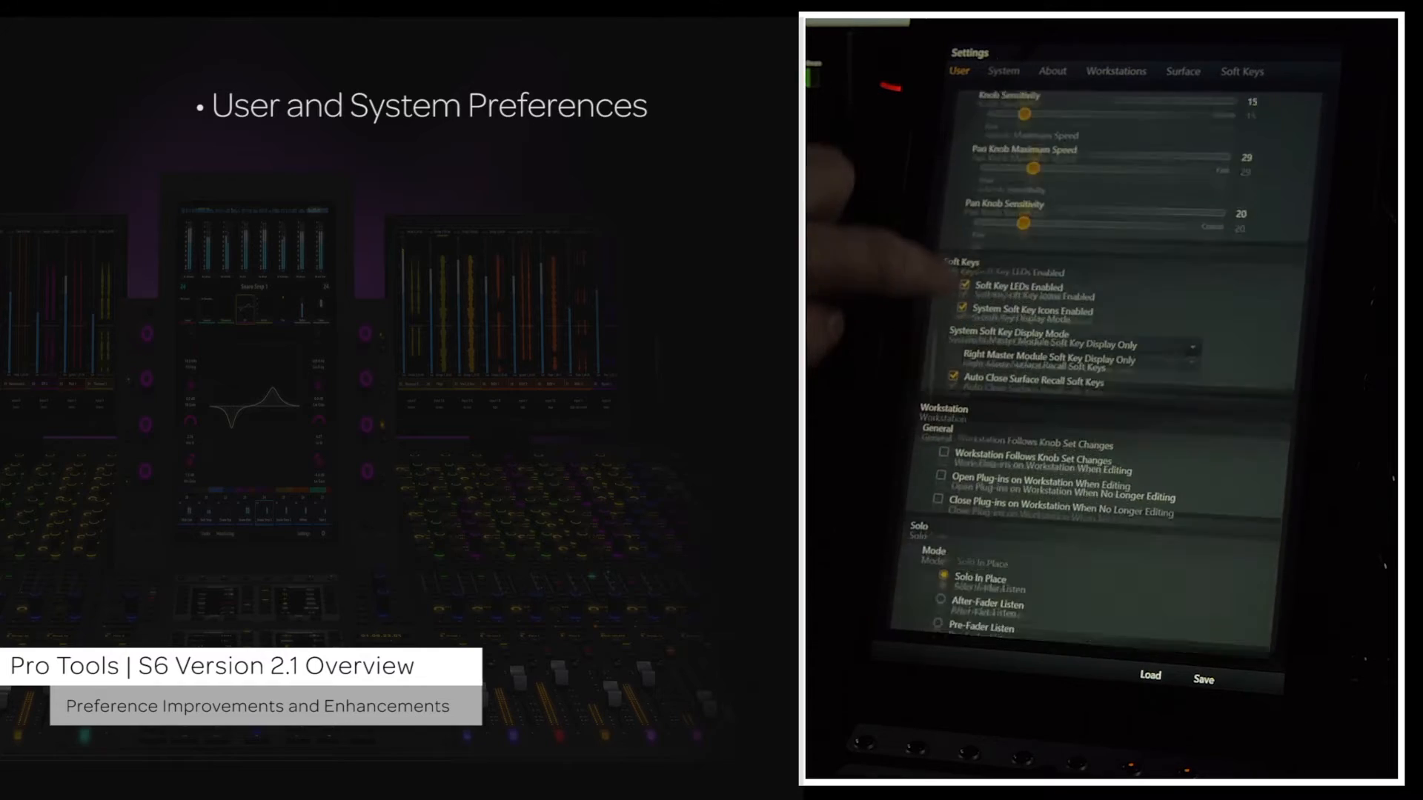
{"action": "scroll", "scroll_direction": "down", "scroll_amount": 3}
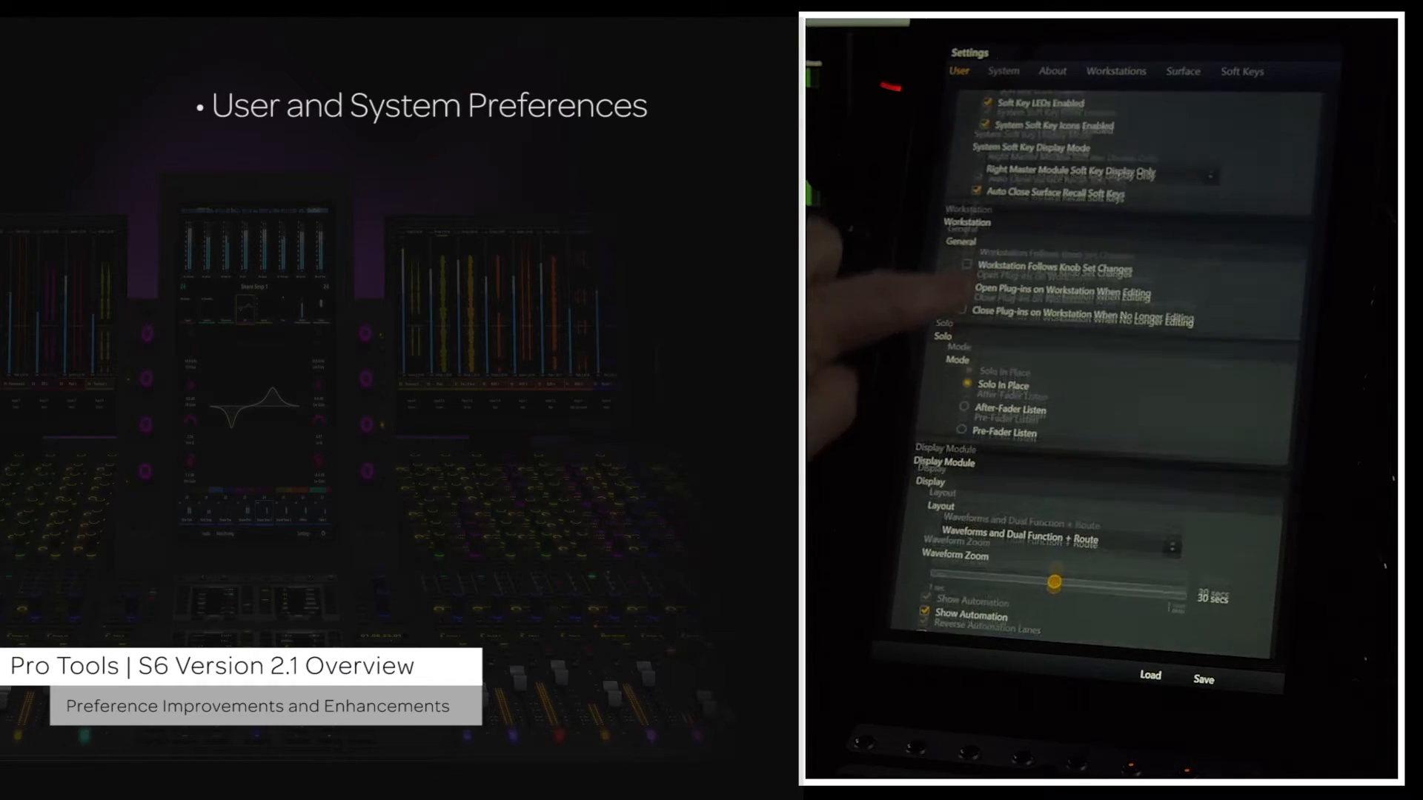
{"action": "scroll", "scroll_direction": "down", "scroll_amount": 3}
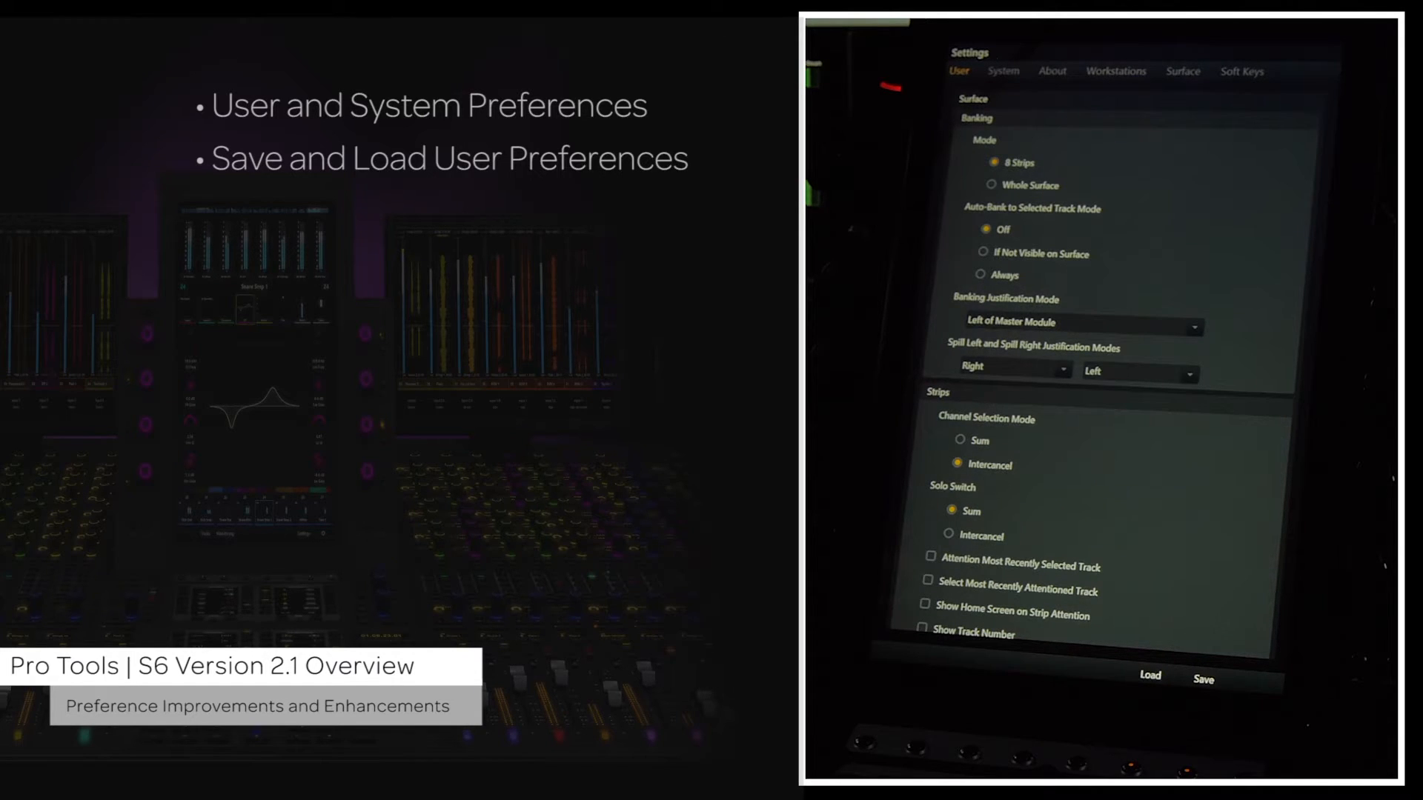
Show and dismiss the Save S6 User Preference File dialog, then go to System settings
{"action": "left_click", "coordinate": [1201, 679]}
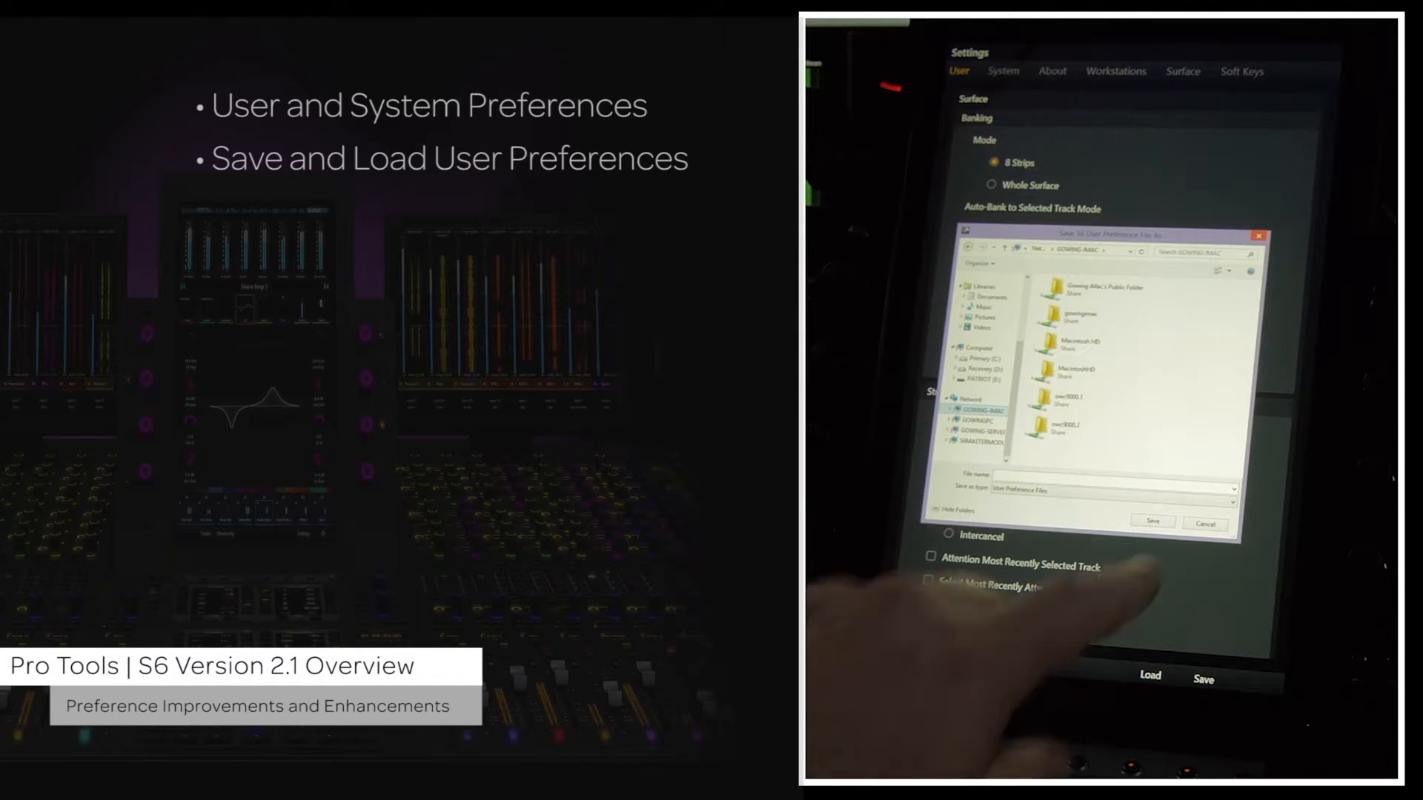
{"action": "left_click", "coordinate": [1204, 524]}
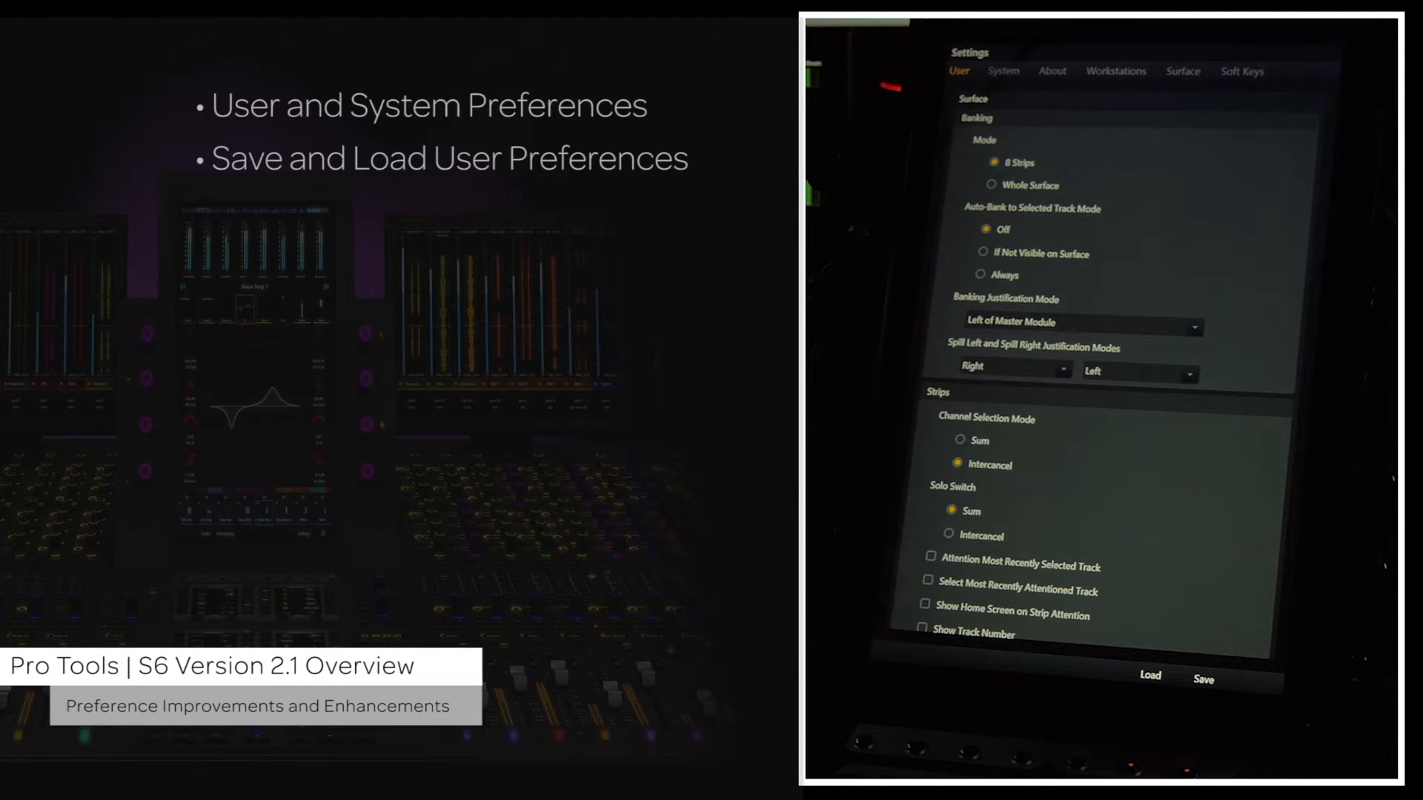
{"action": "left_click", "coordinate": [965, 71]}
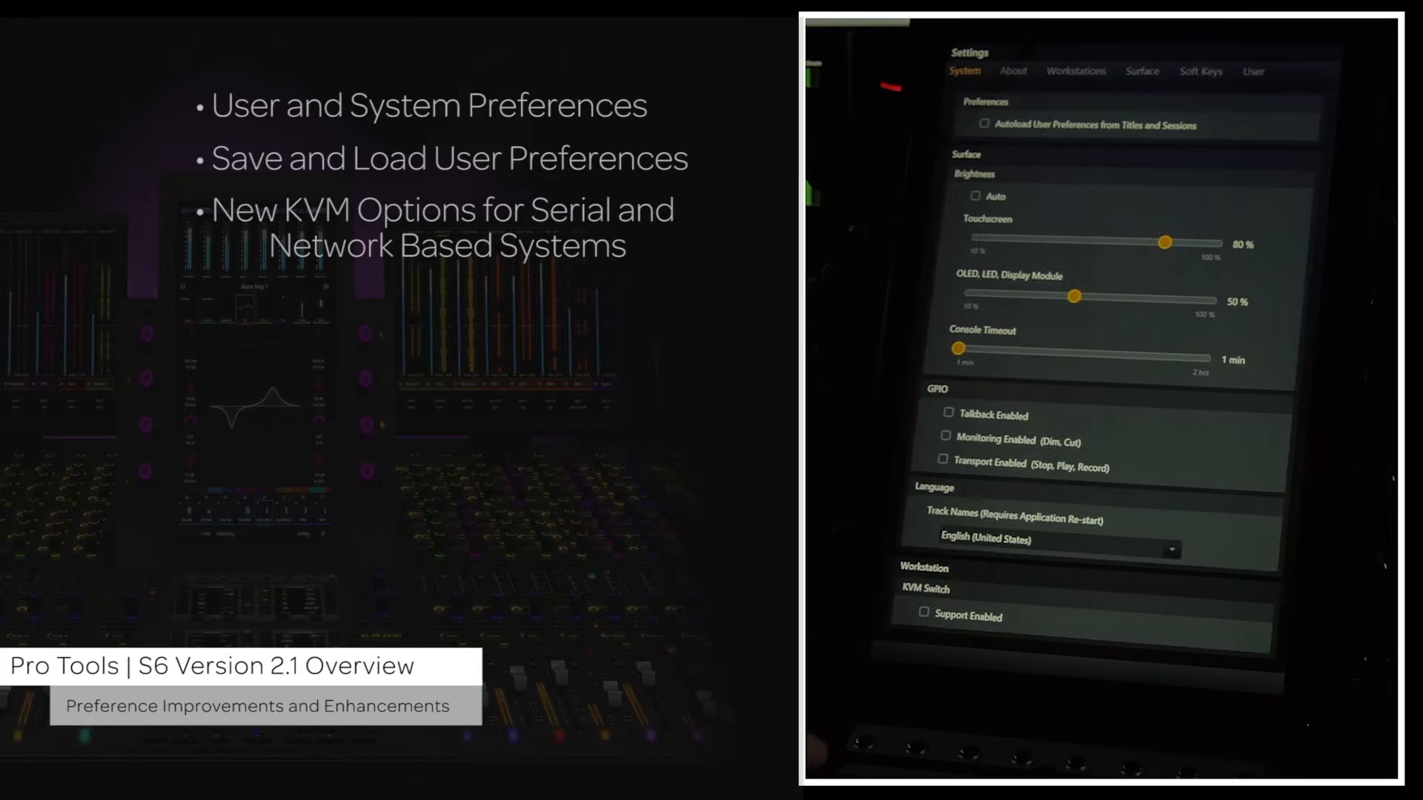
Turn on KVM Switch Support and set the KVM Mode to IHSE Draco Tera (Ethernet)
{"action": "left_click", "coordinate": [949, 616]}
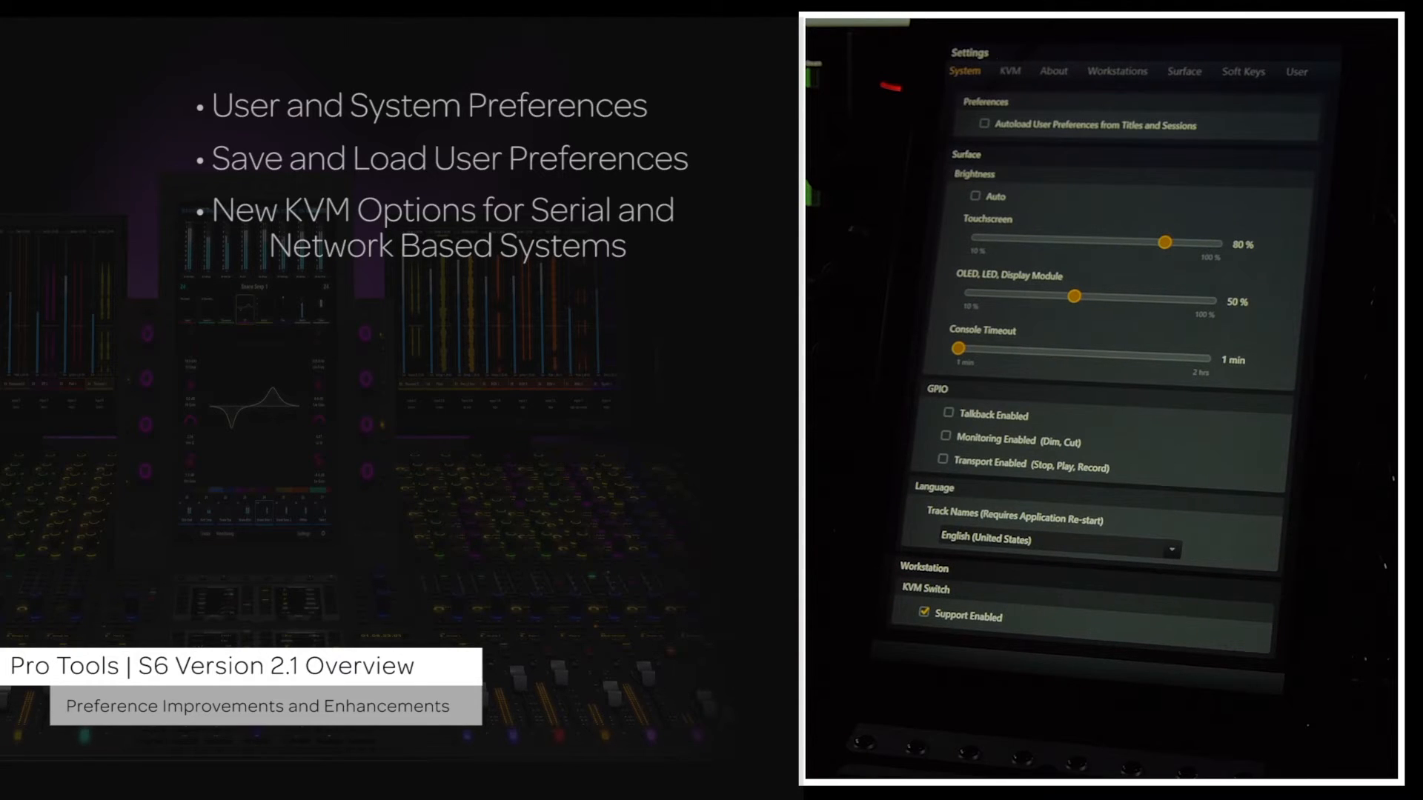
{"action": "left_click", "coordinate": [1010, 71]}
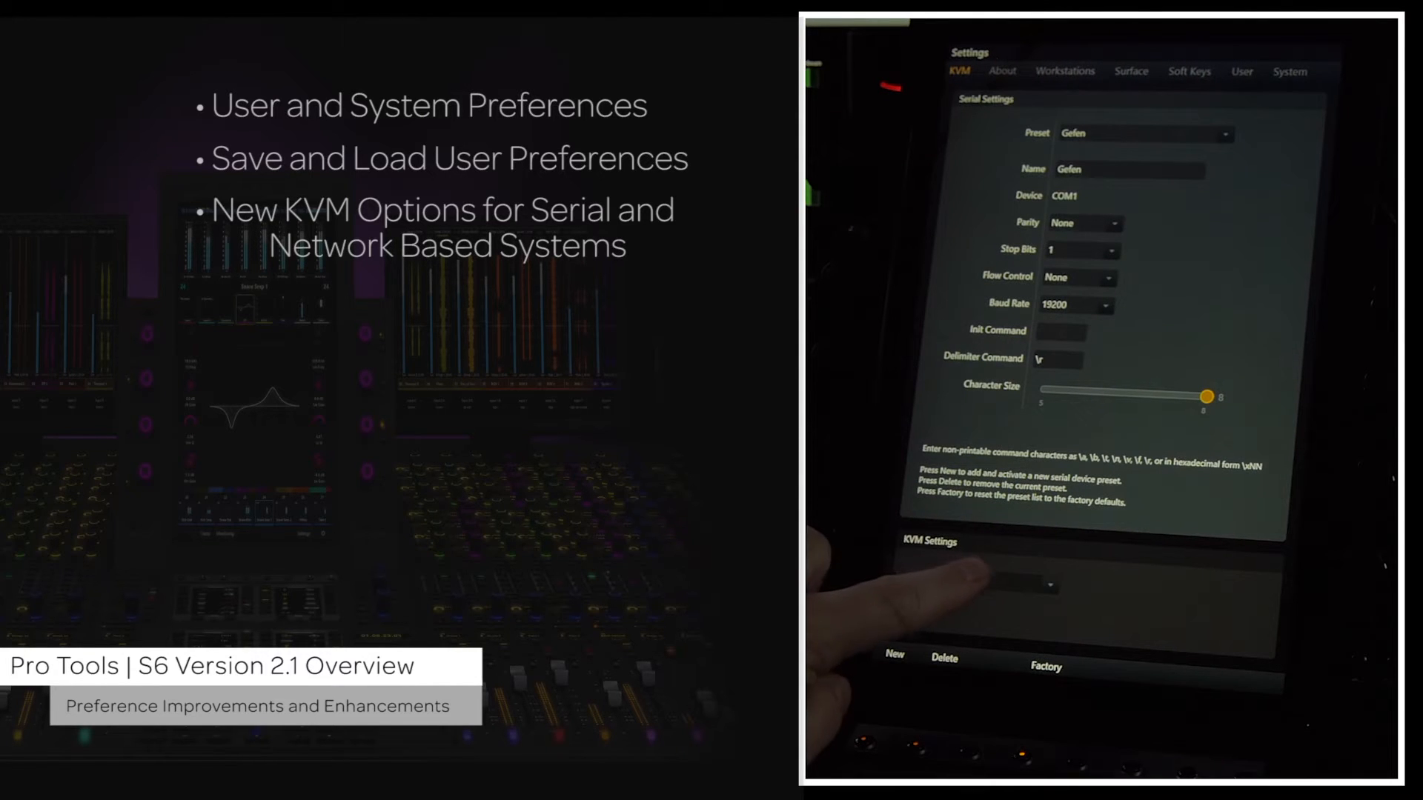
{"action": "left_click", "coordinate": [1039, 585]}
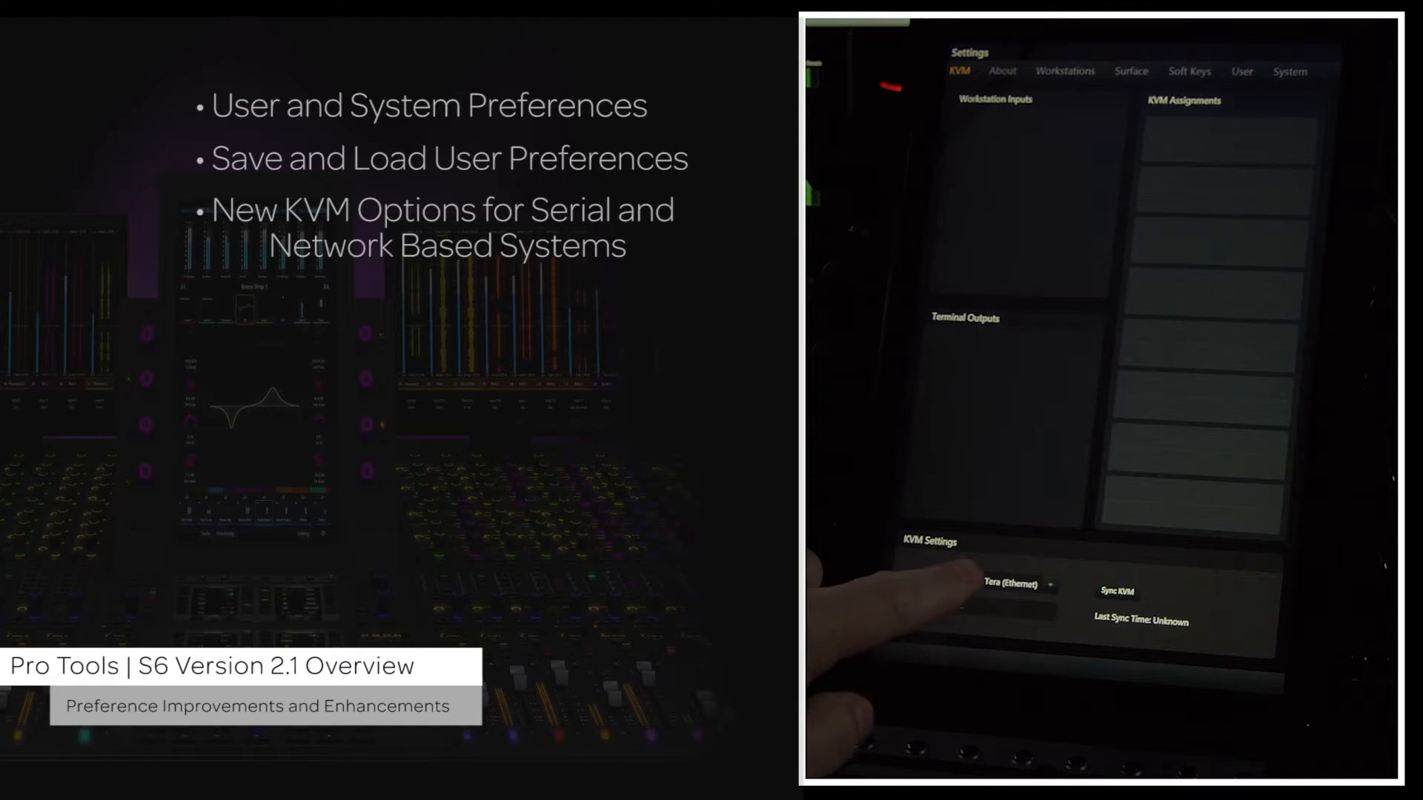
{"action": "left_click", "coordinate": [1015, 583]}
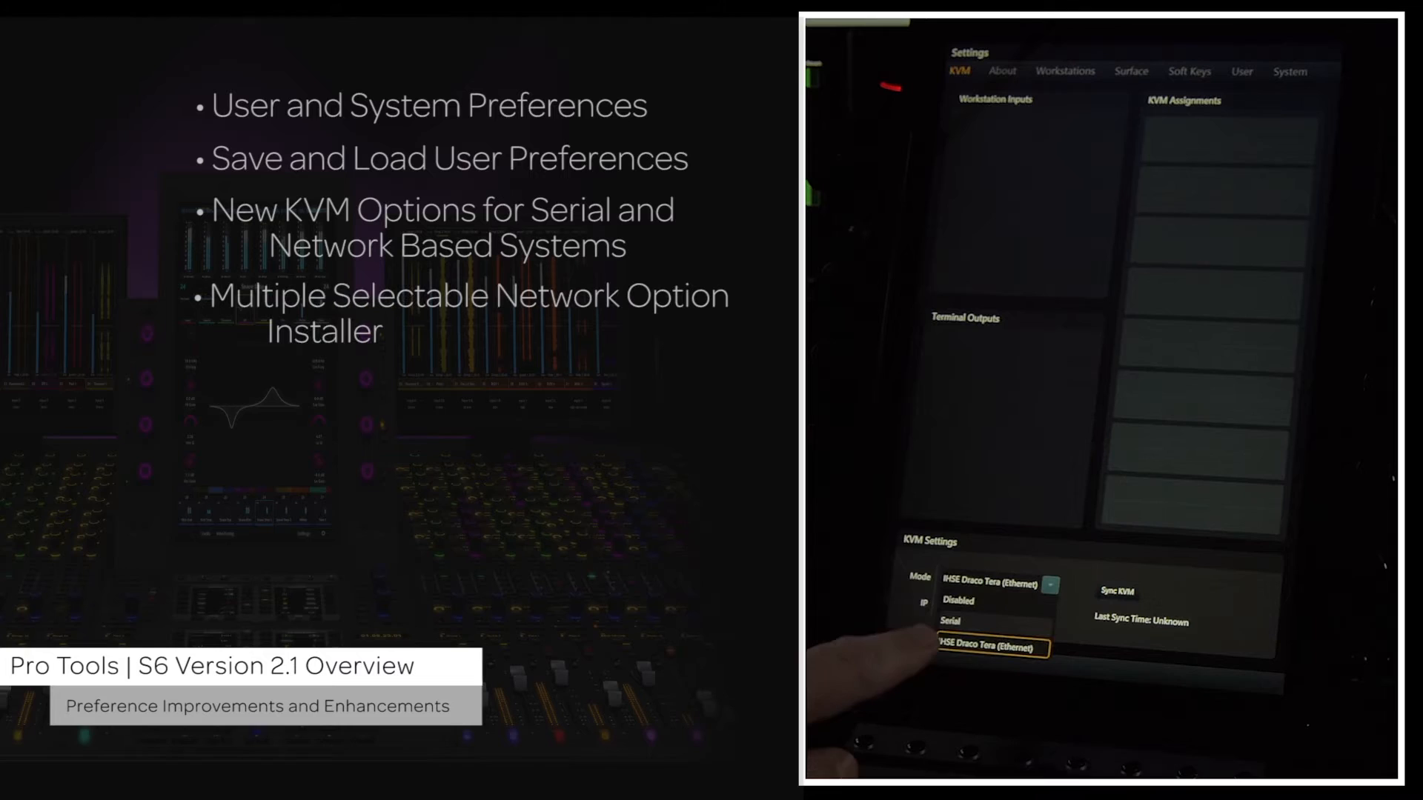
{"action": "left_click", "coordinate": [949, 622]}
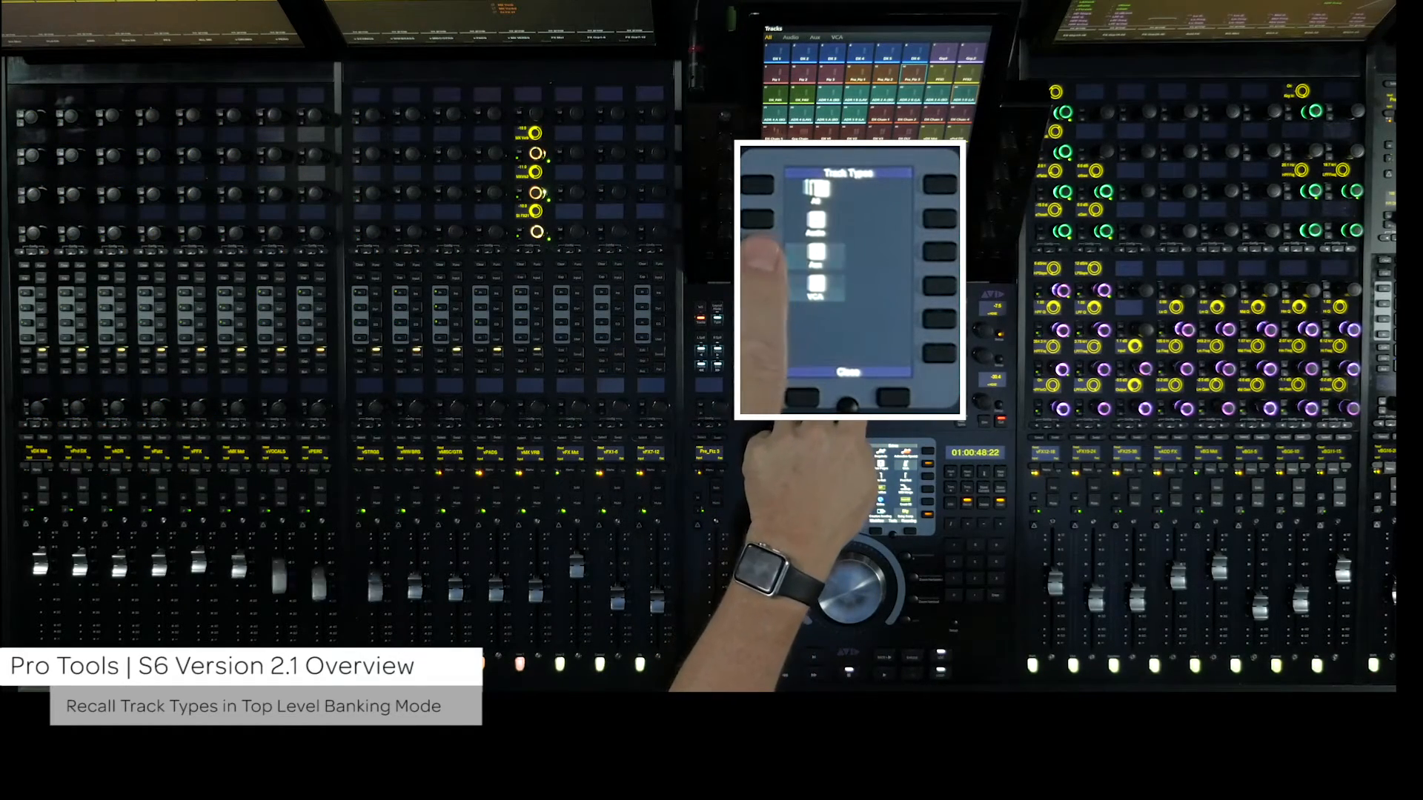
Recall two different track types onto the faders from the Track Types soft keys
{"action": "left_click", "coordinate": [818, 224]}
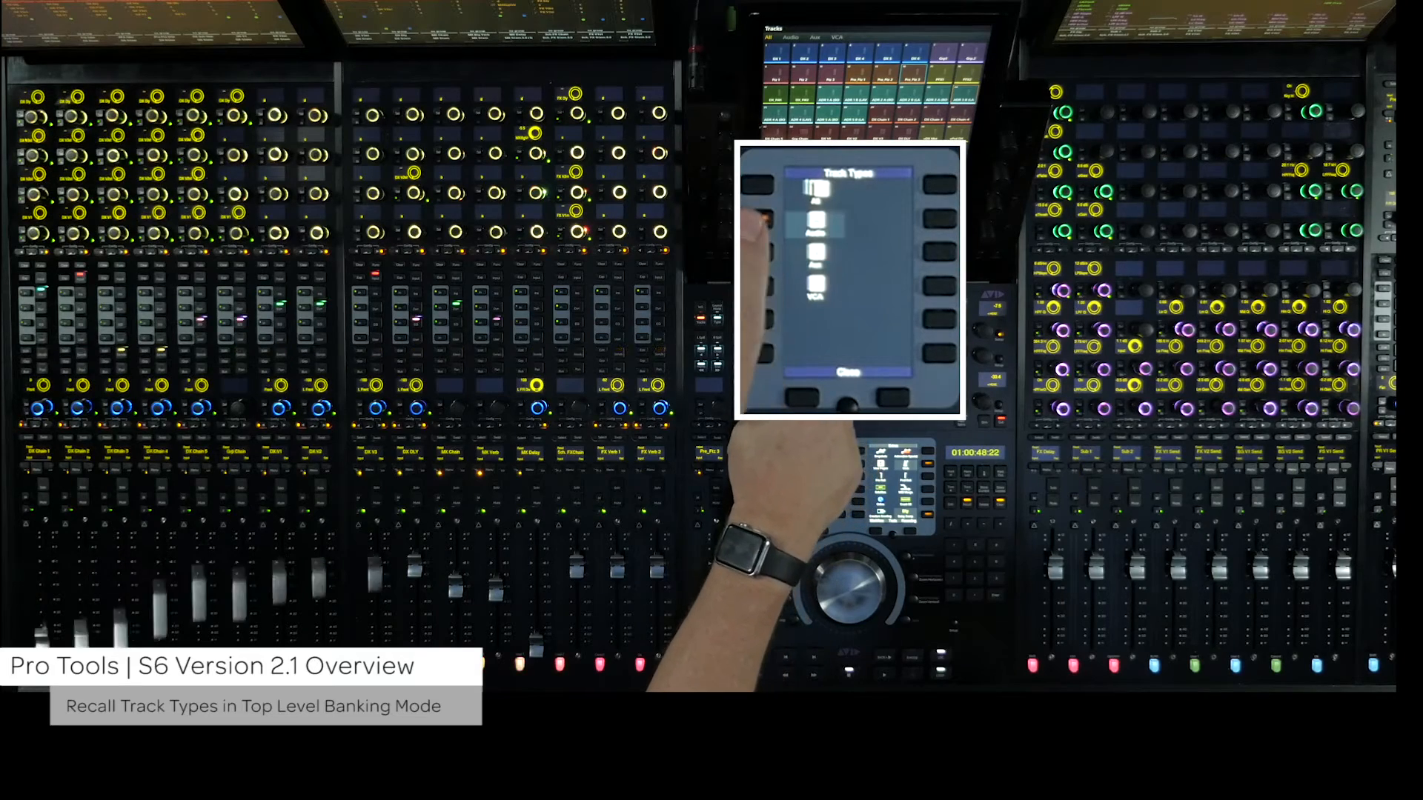
{"action": "left_click", "coordinate": [761, 220]}
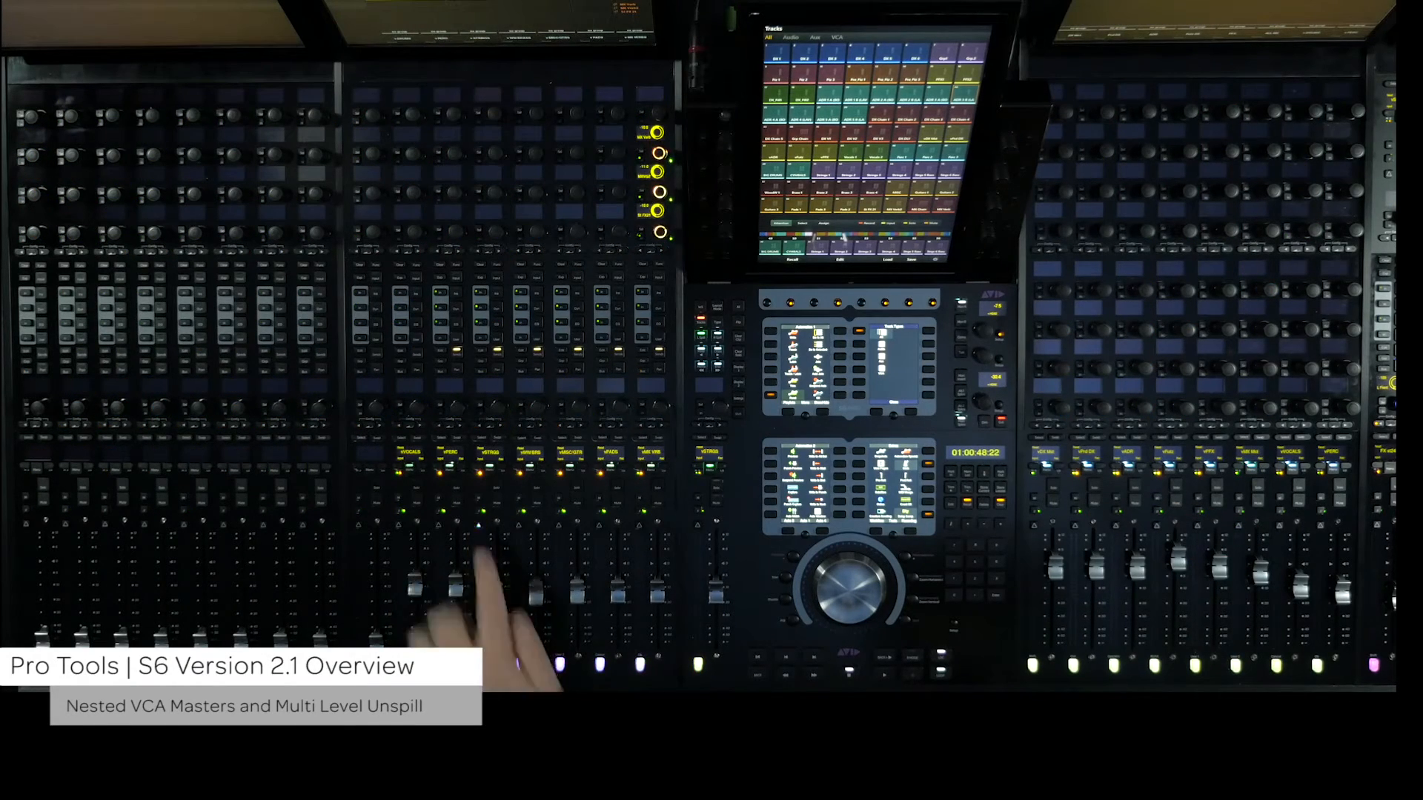
Select the nested VCA master strip and spill its member tracks onto the faders
{"action": "left_click", "coordinate": [716, 445]}
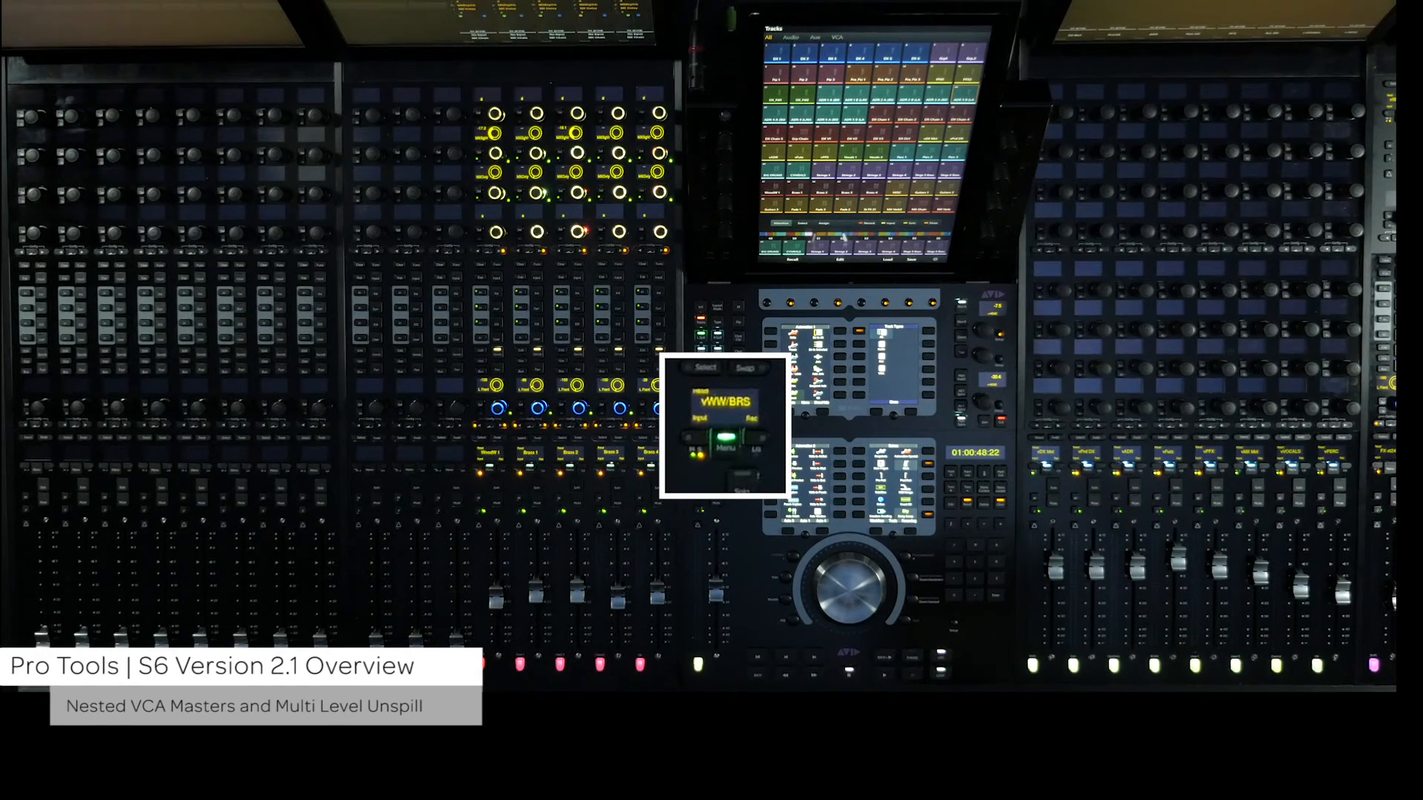
{"action": "left_click", "coordinate": [699, 458]}
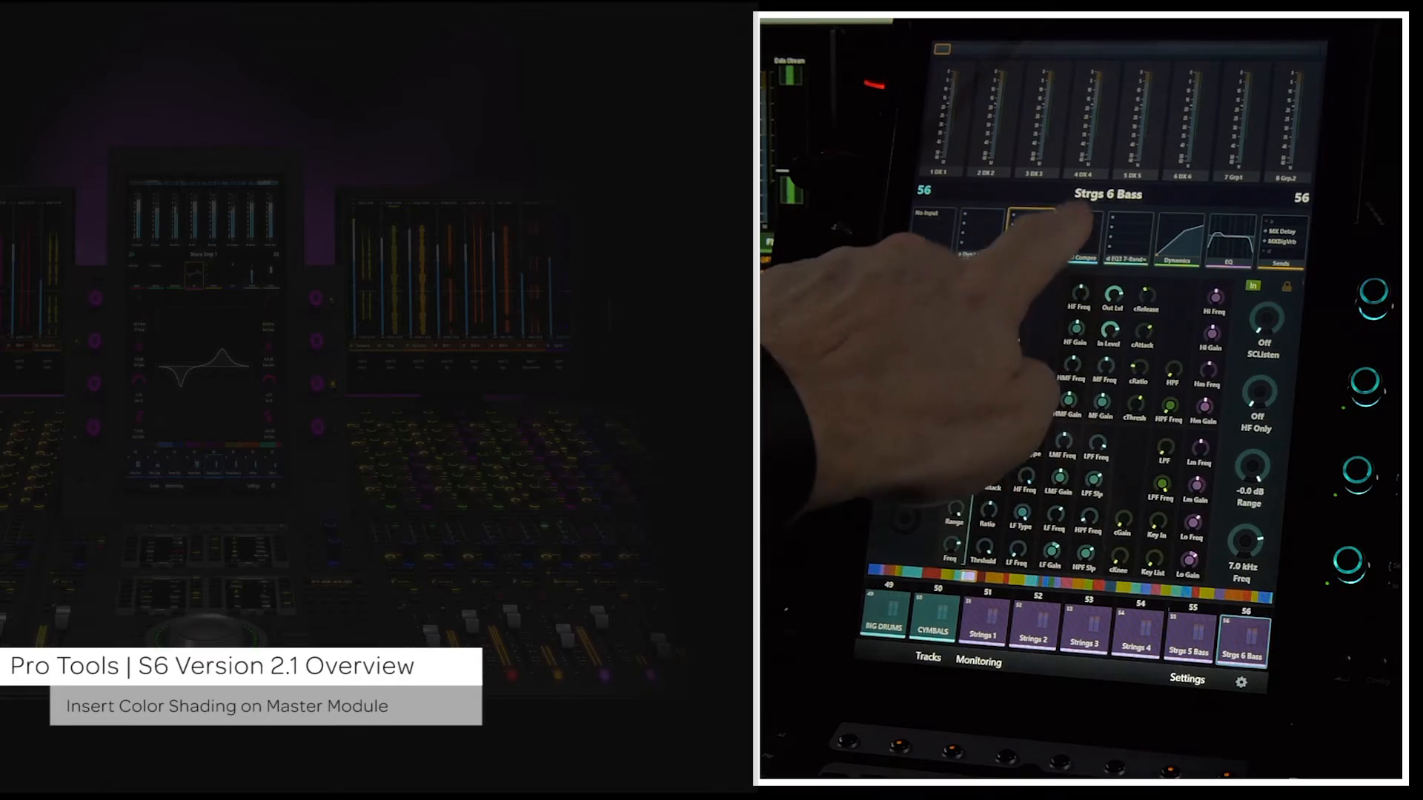
Tap a colour-shaded insert slot on the Strgs 6 Bass track
{"action": "left_click", "coordinate": [1125, 238]}
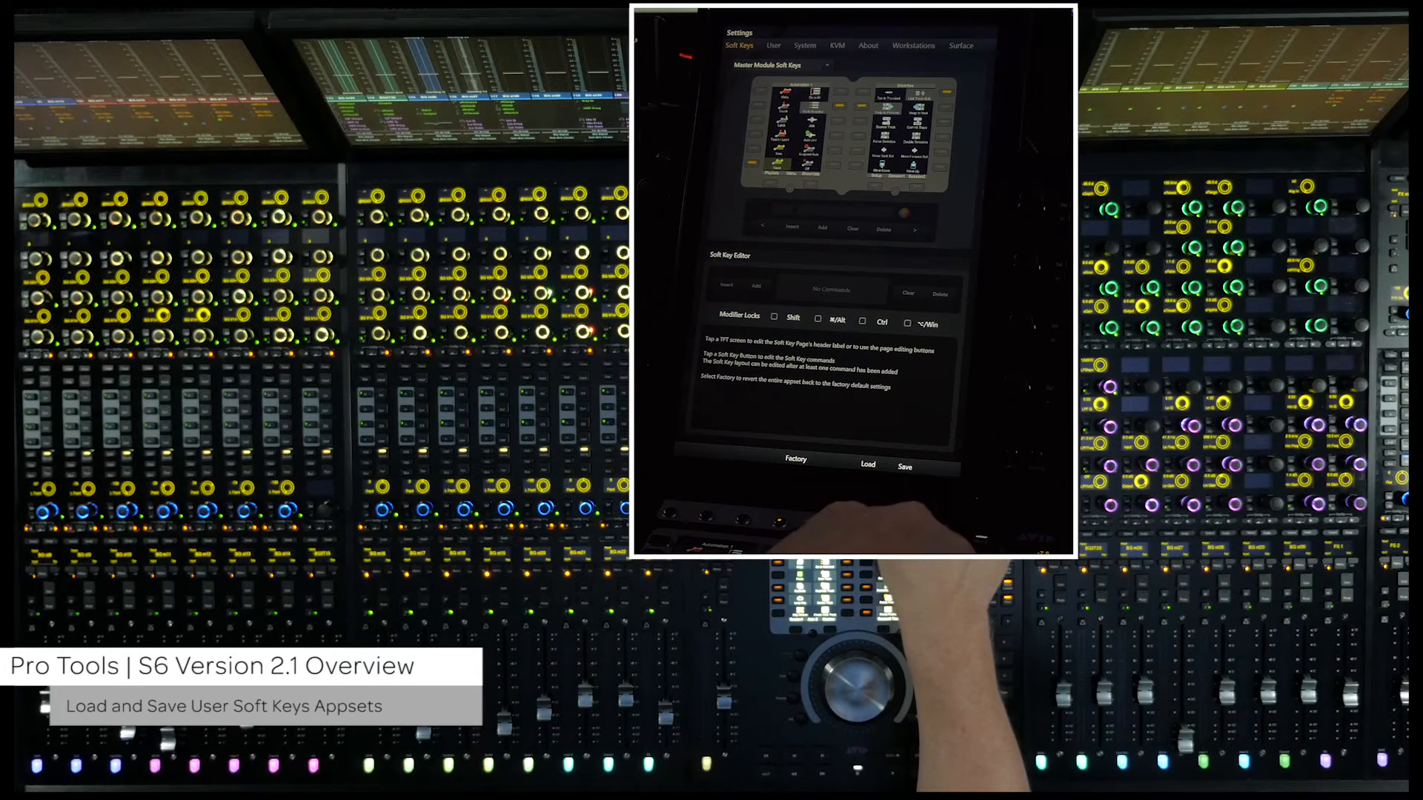
Open the soft key appset file browser from Settings > Soft Keys
{"action": "left_click", "coordinate": [904, 465]}
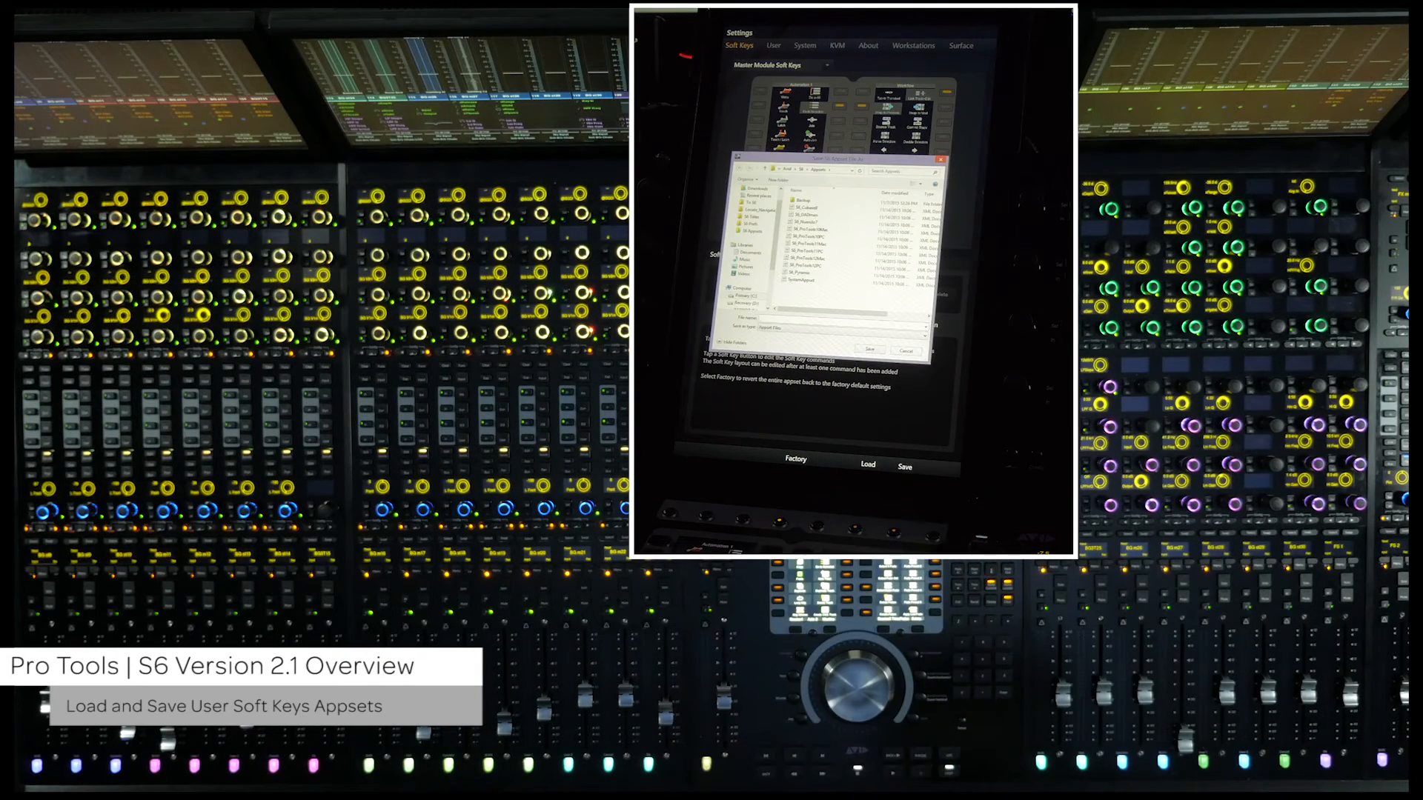